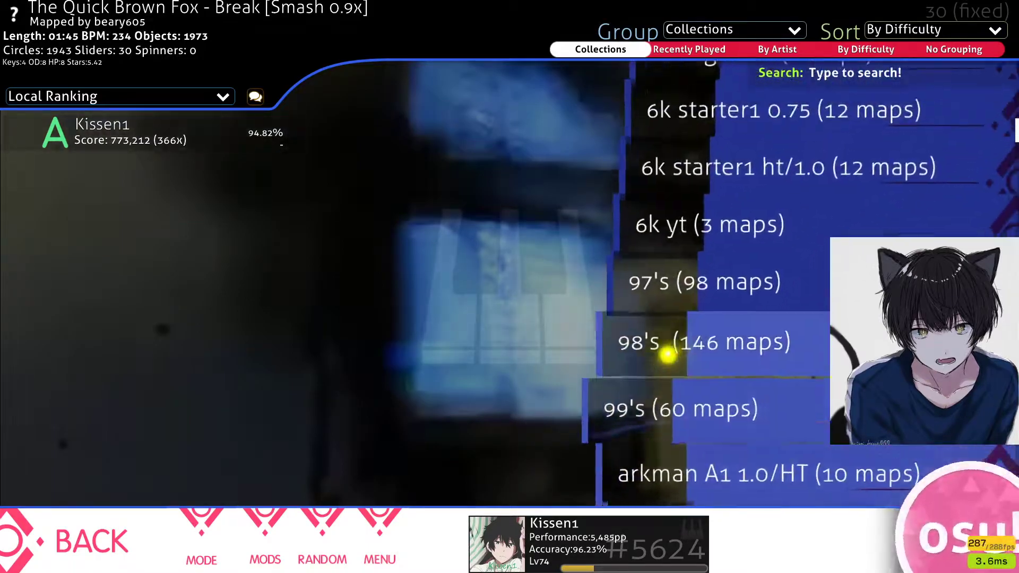
scroll(down, 3)
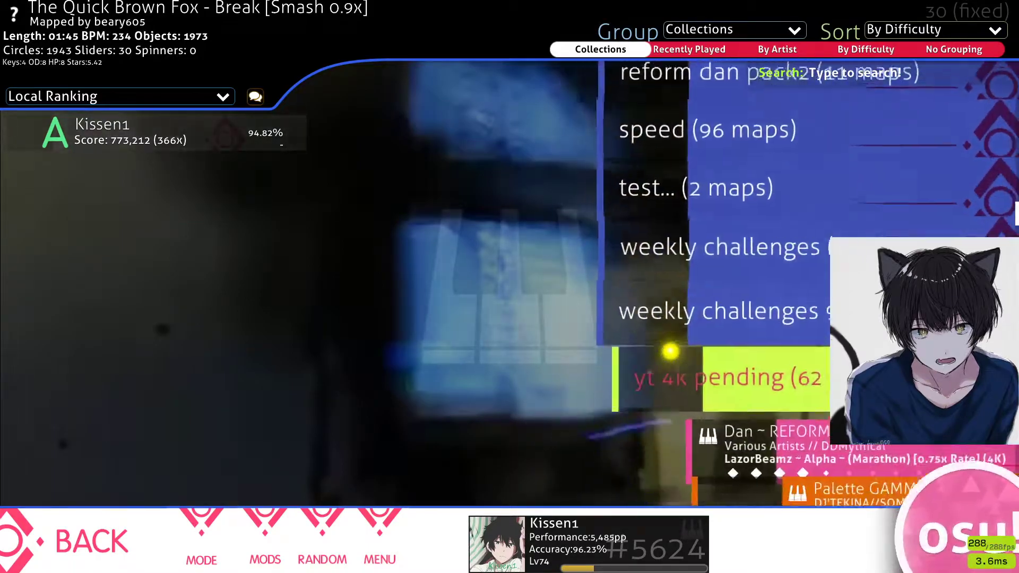
scroll(down, 3)
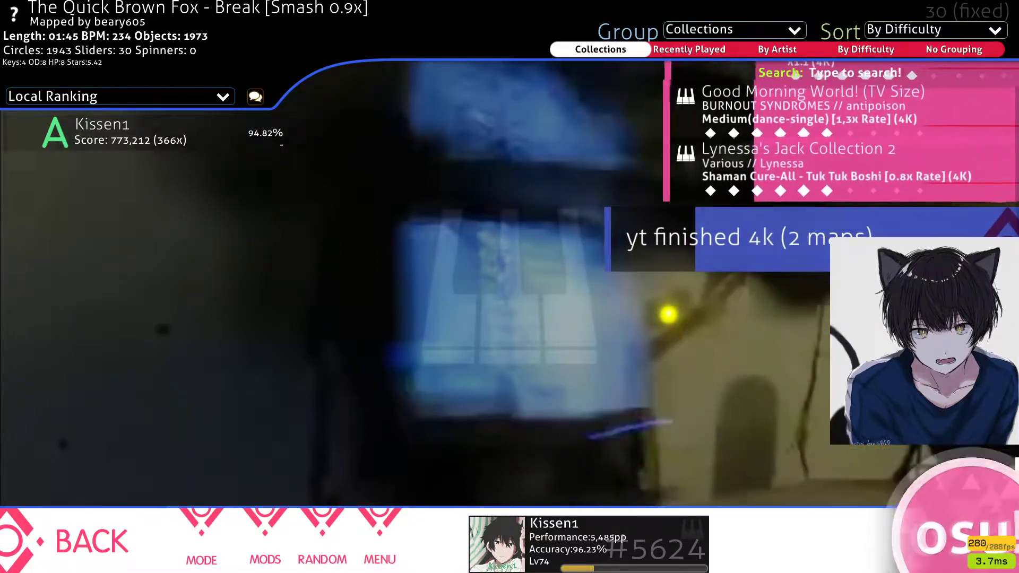
scroll(down, 3)
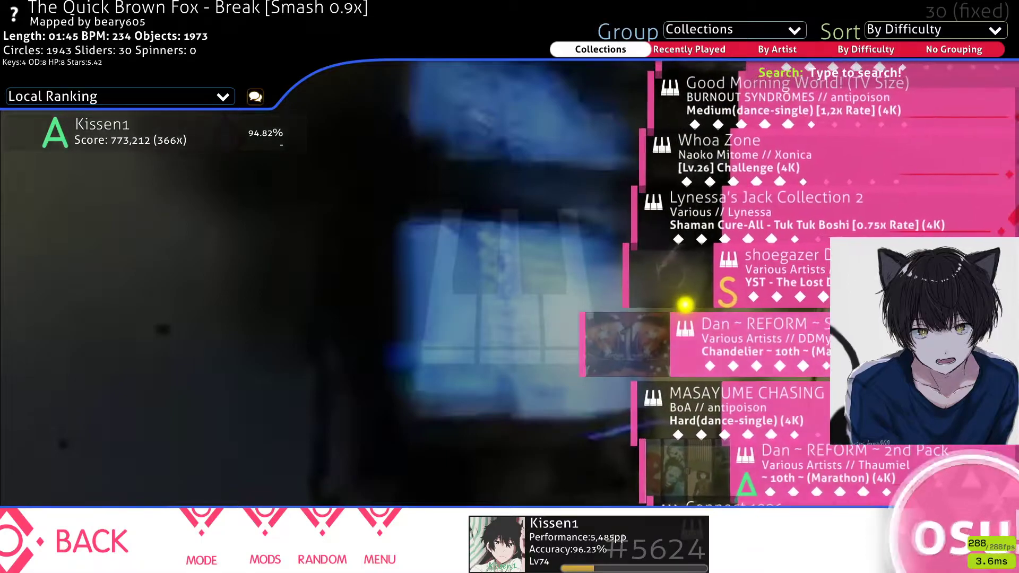
scroll(down, 3)
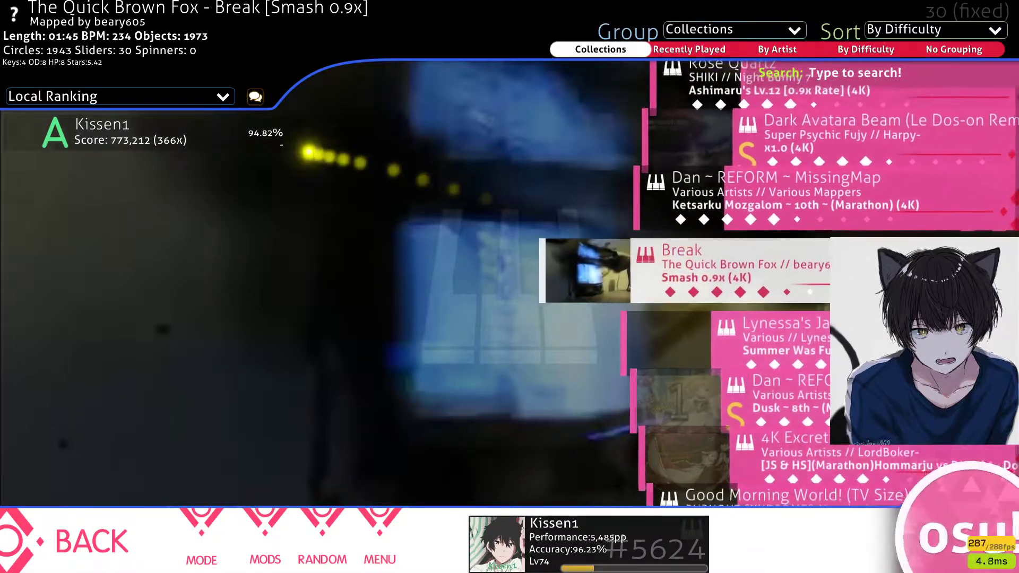